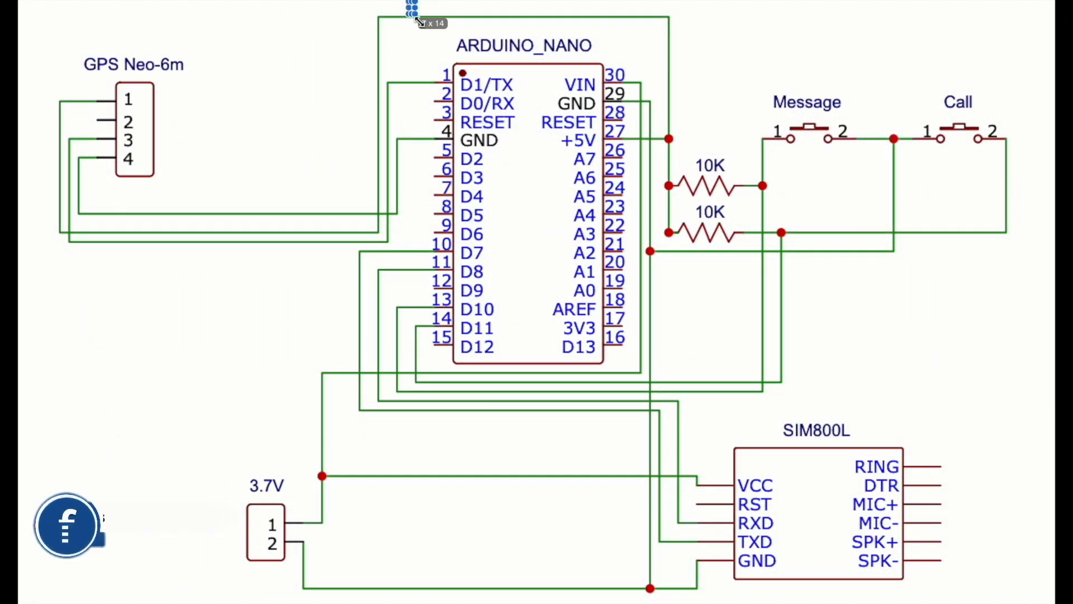
- Review the GPS tracker sketch and highlight a code line in the editor
click(523, 206)
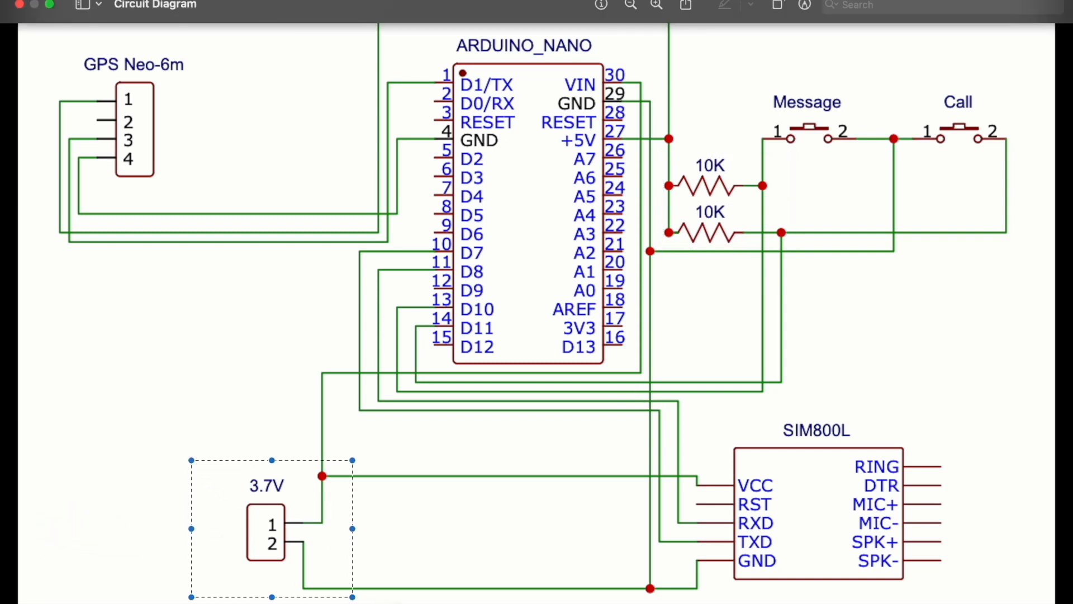
click(541, 14)
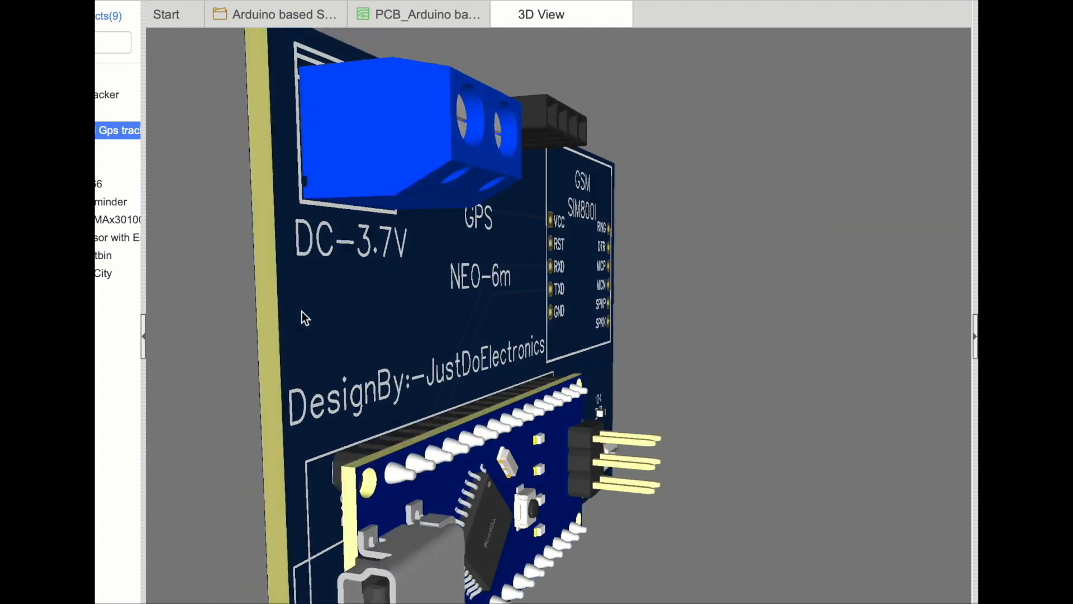
drag(304, 318, 554, 318)
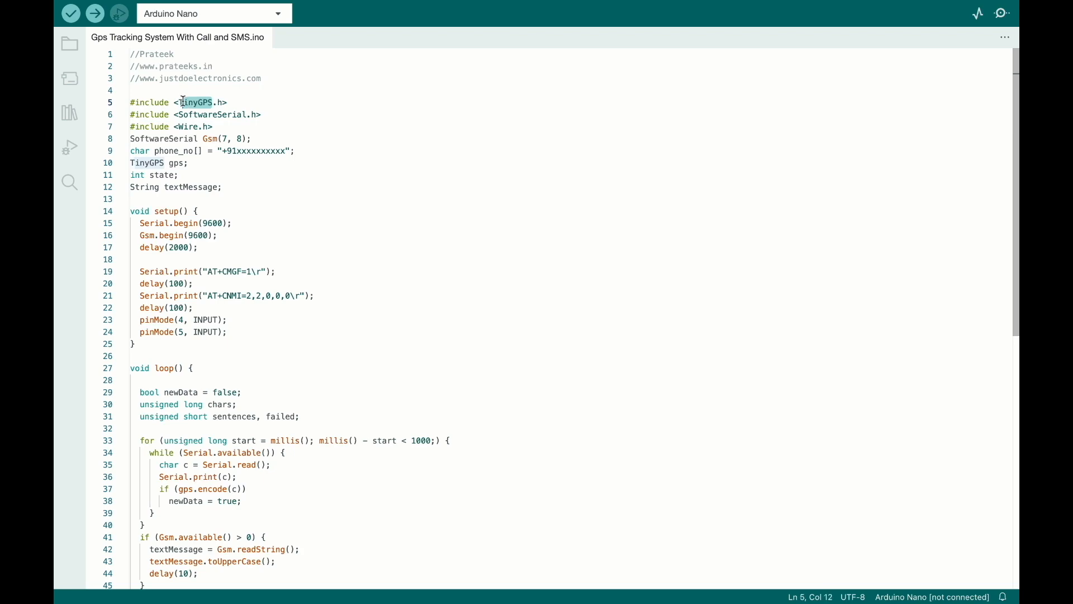
- Search the Library Manager for the TinyGPS library
click(69, 113)
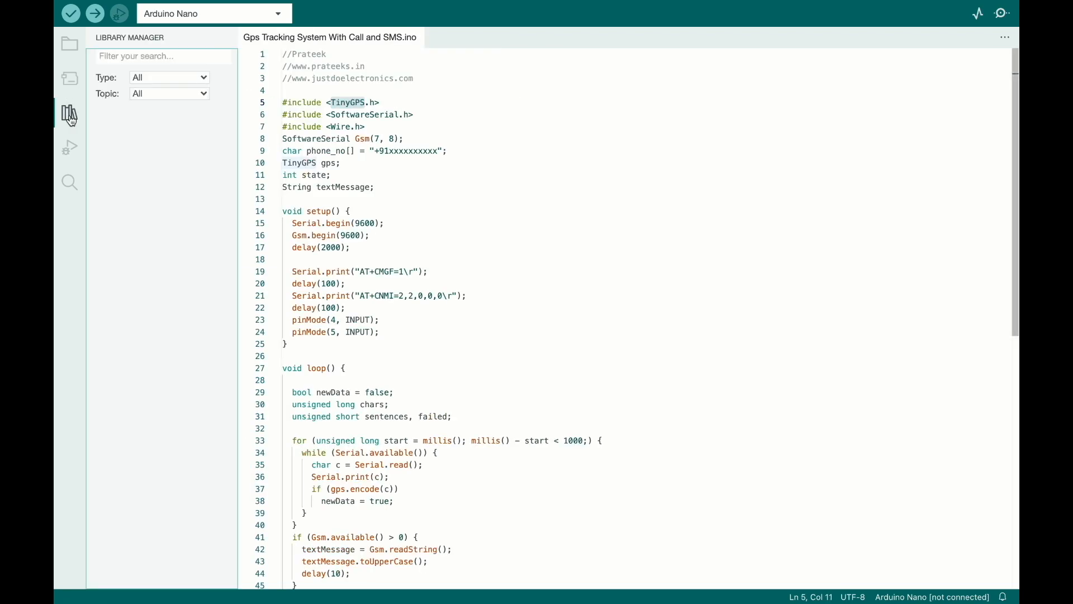
text(TinyGPS)
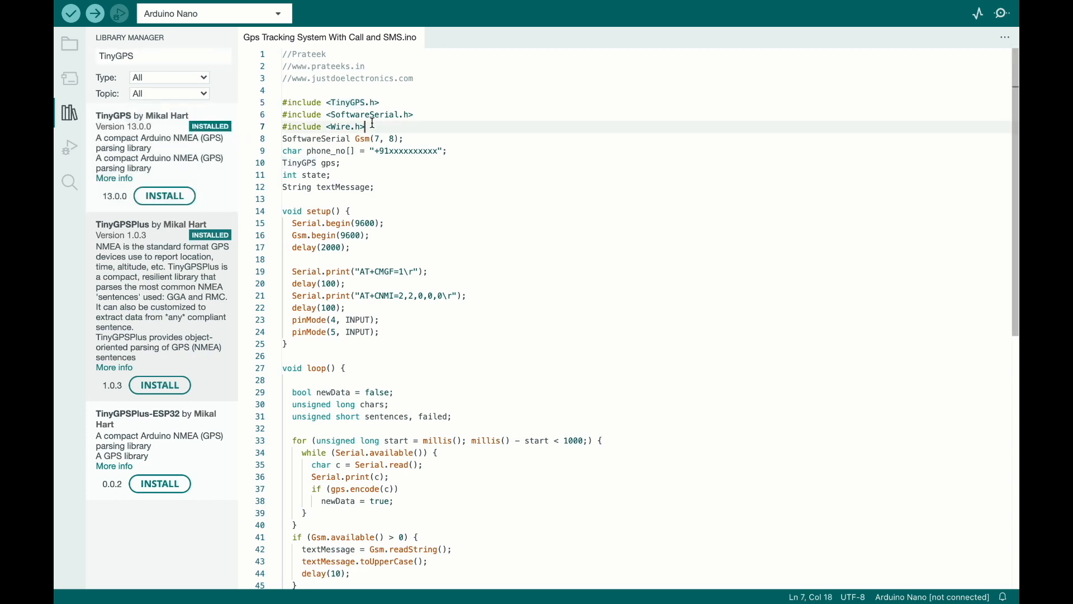
click(68, 113)
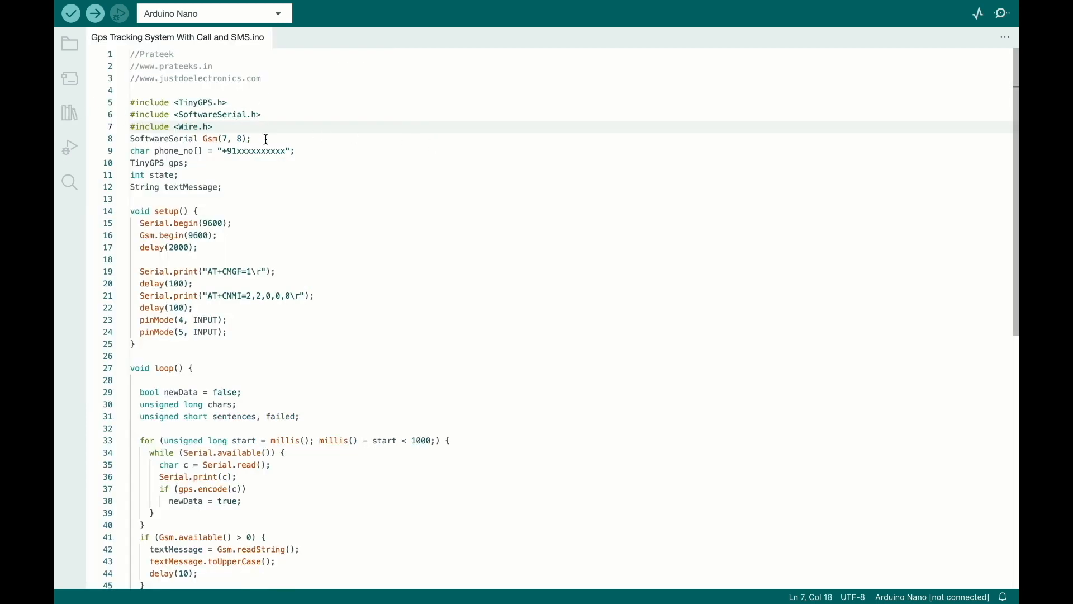
- Highlight the GSM SoftwareSerial line, the button pinMode lines, and a lower code block
triple_click(190, 139)
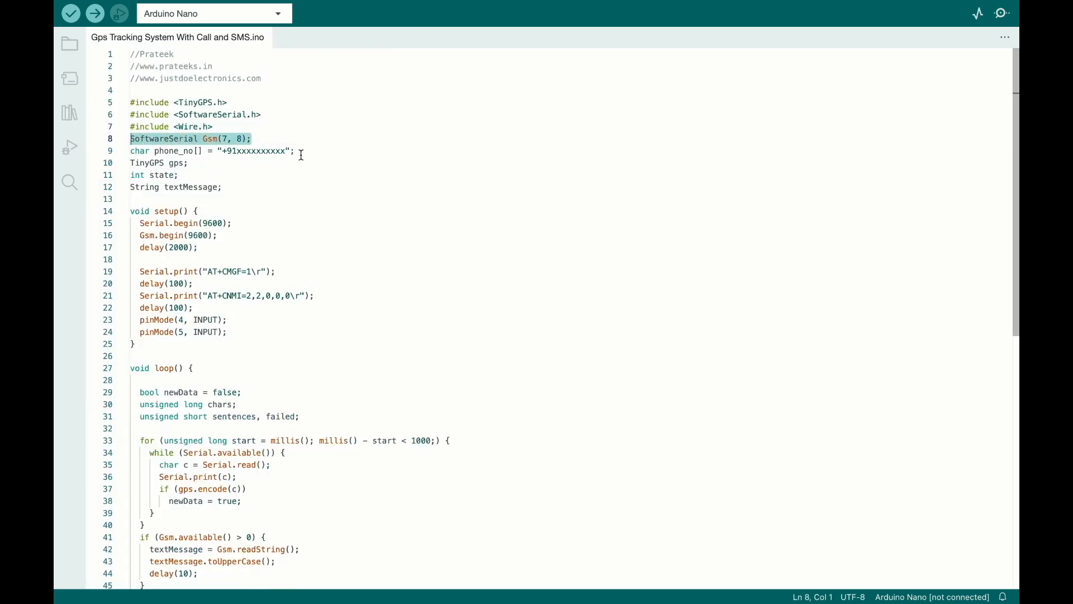
click(206, 151)
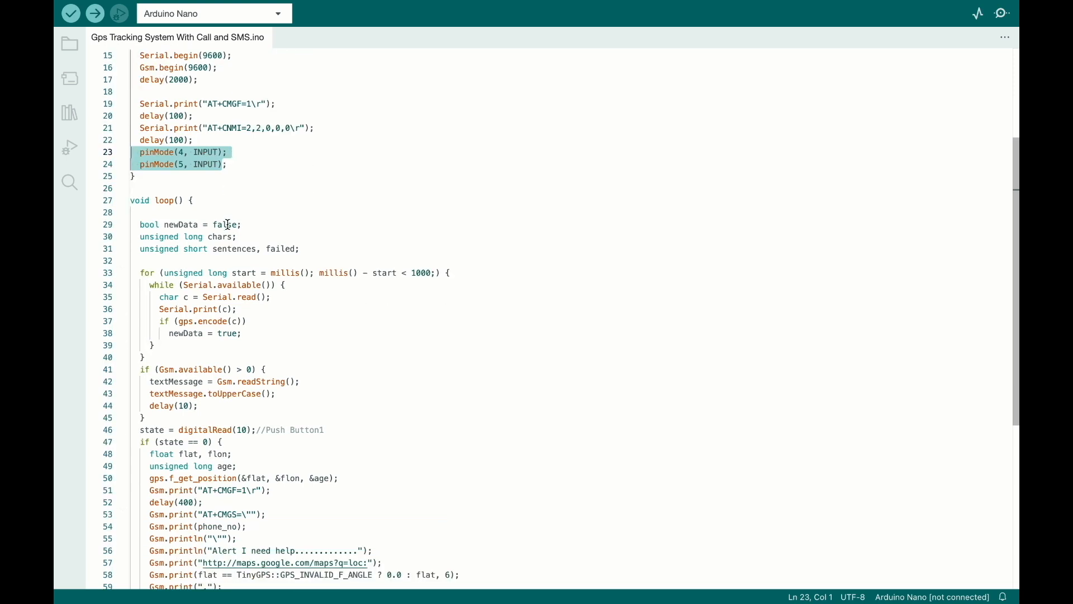
scroll(down, 3)
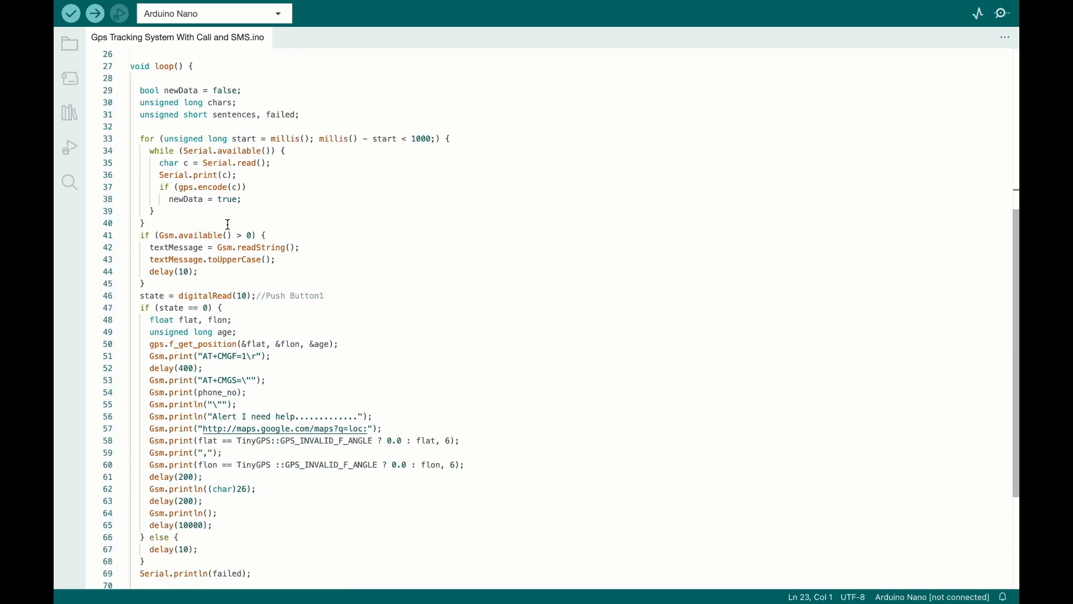
scroll(down, 3)
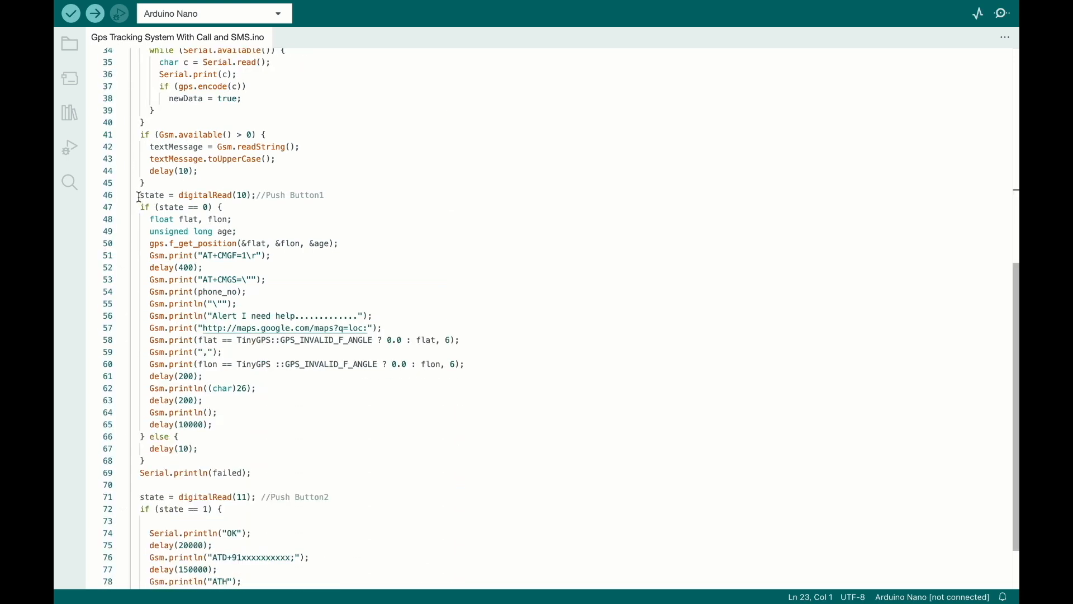
drag(136, 194, 144, 459)
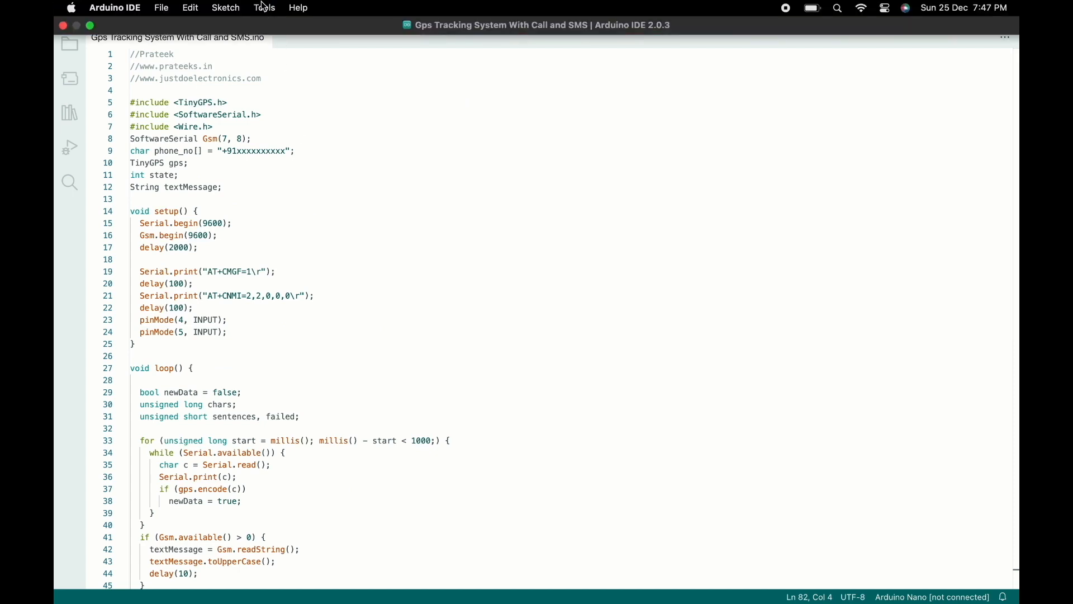
- Set Arduino Nano as the target board via Tools > Board > Arduino AVR Boards
click(263, 8)
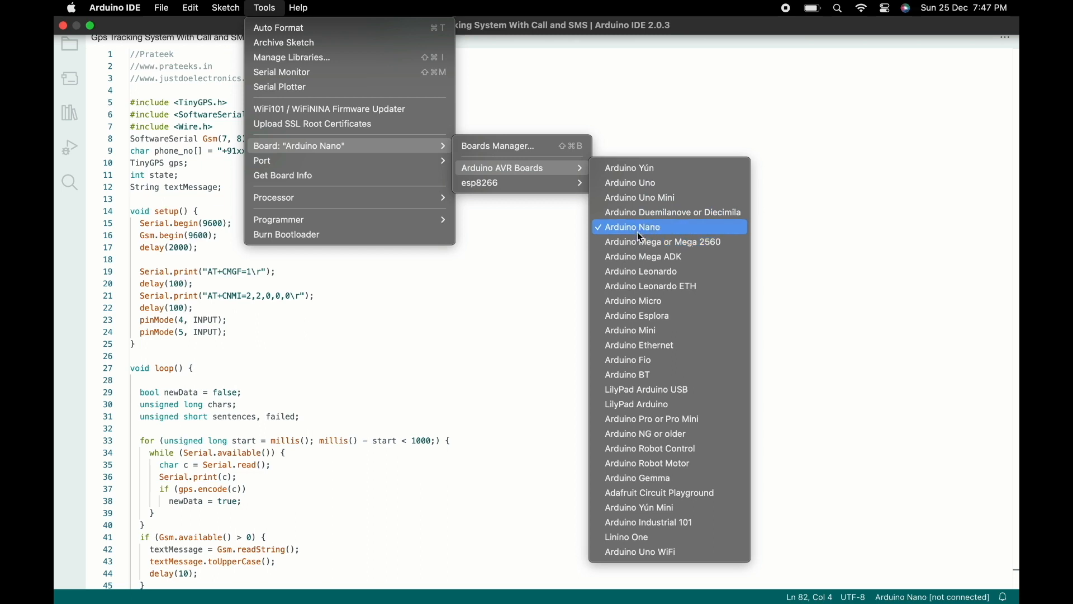
click(70, 14)
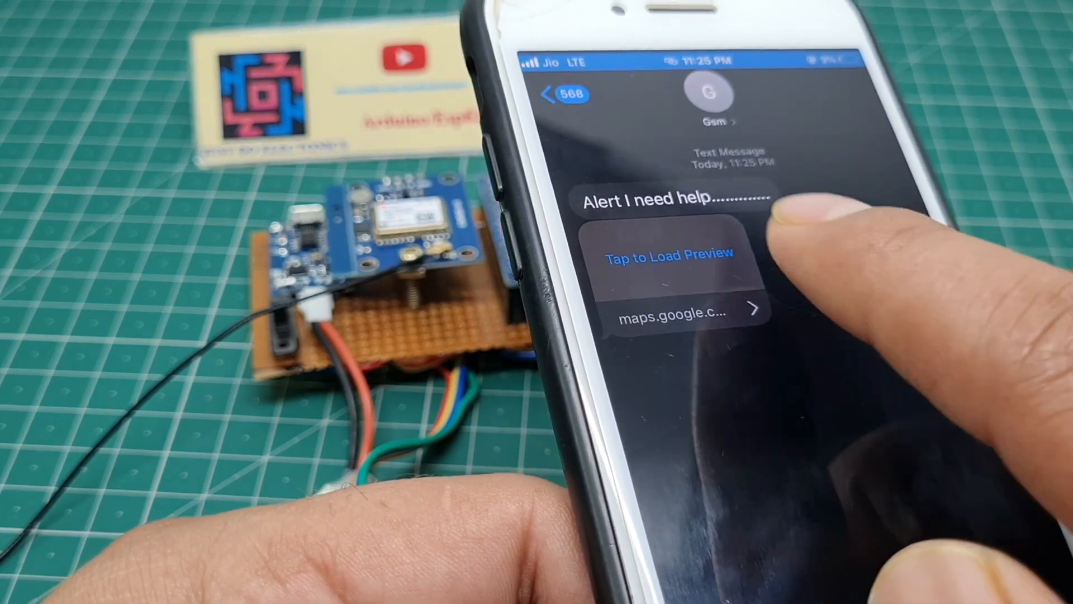
- Load the maps.google.com link preview from the 'Alert I need help' SMS
click(670, 253)
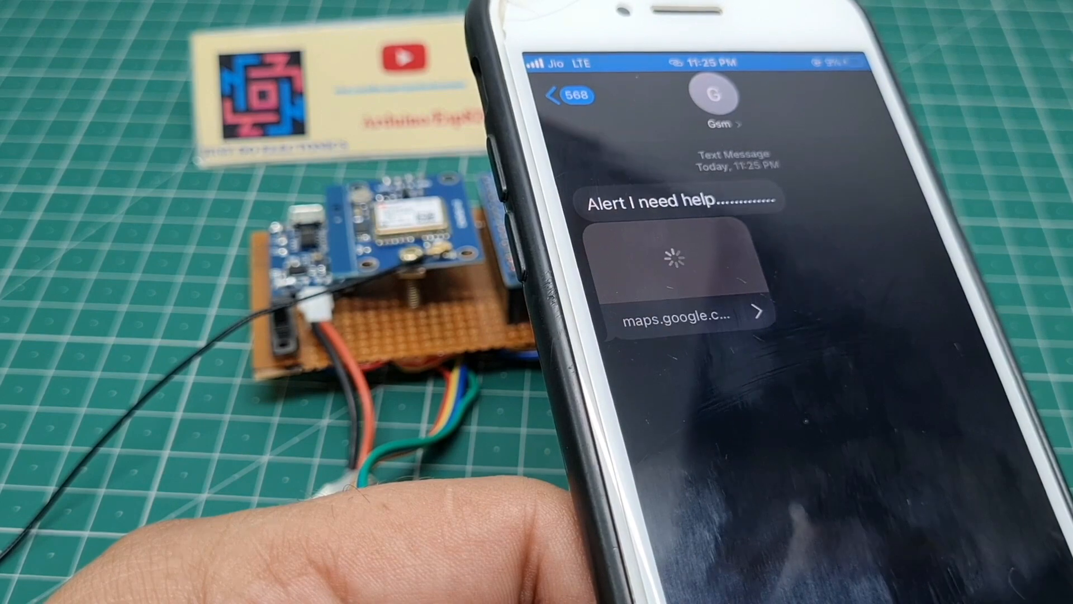